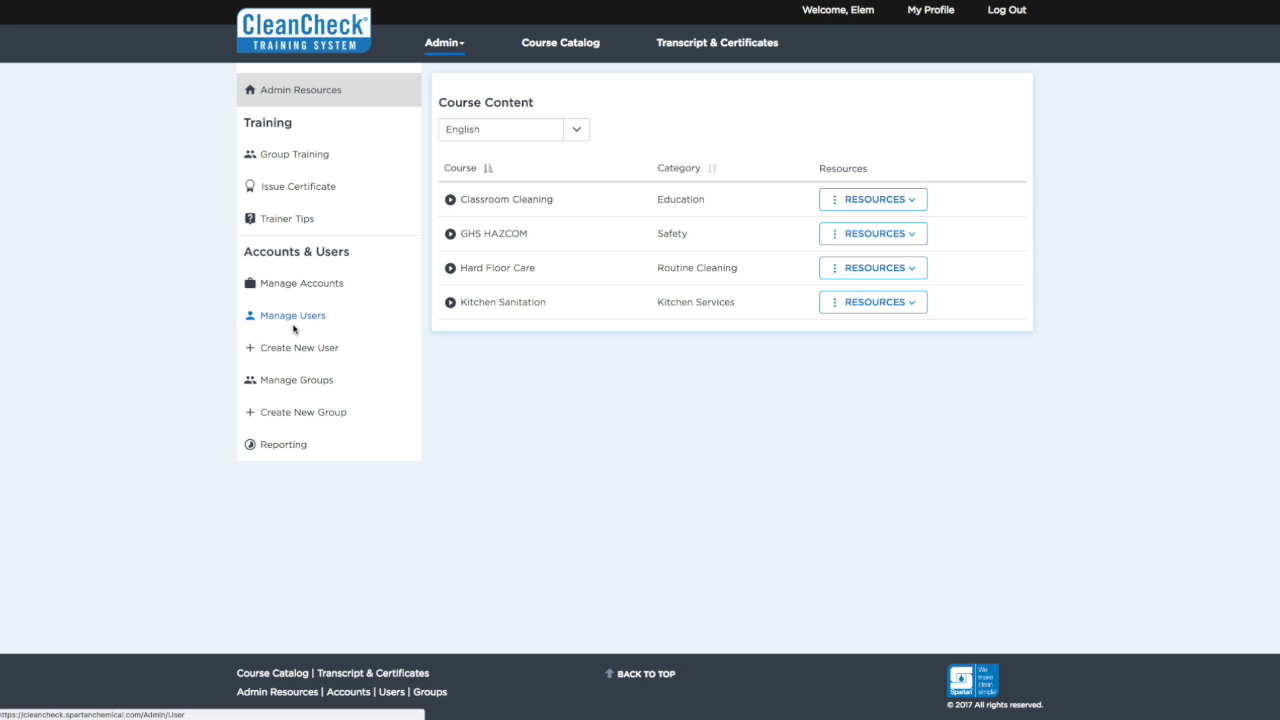
Start a new user from the Admin Resources sidebar, landing on the Create New User form
{"action": "left_click", "coordinate": [300, 348]}
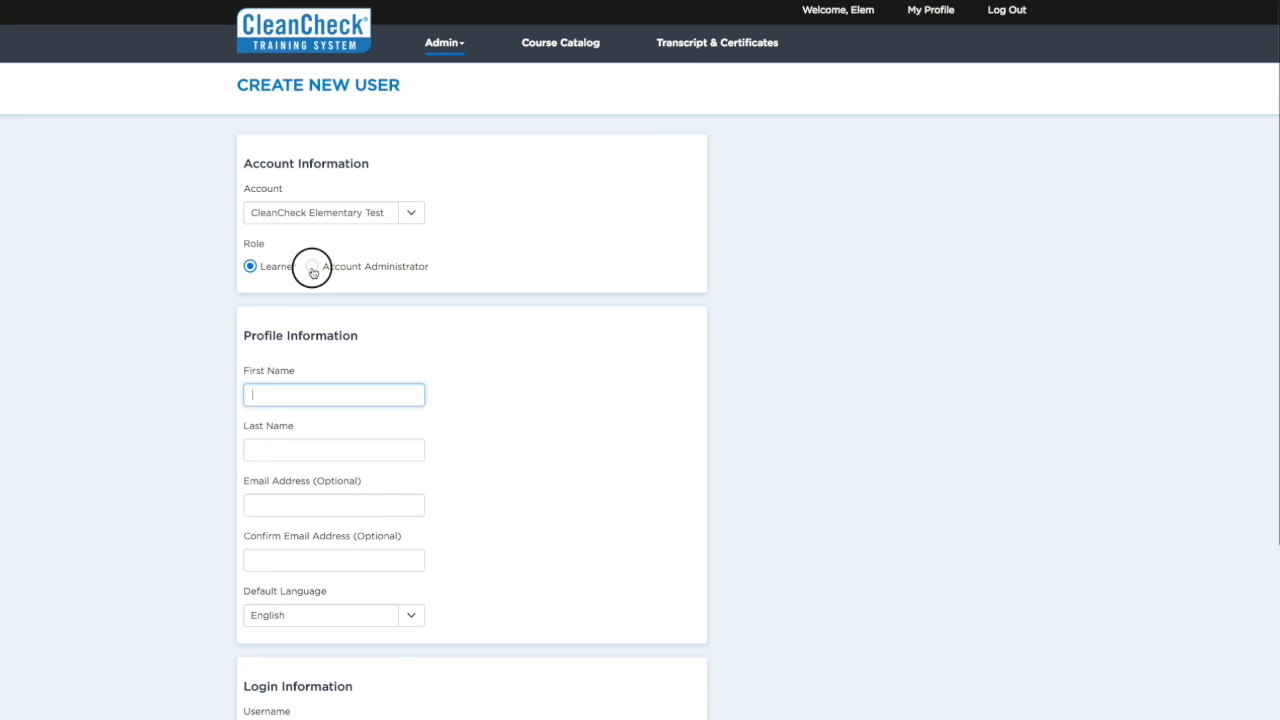
{"action": "left_click", "coordinate": [312, 266]}
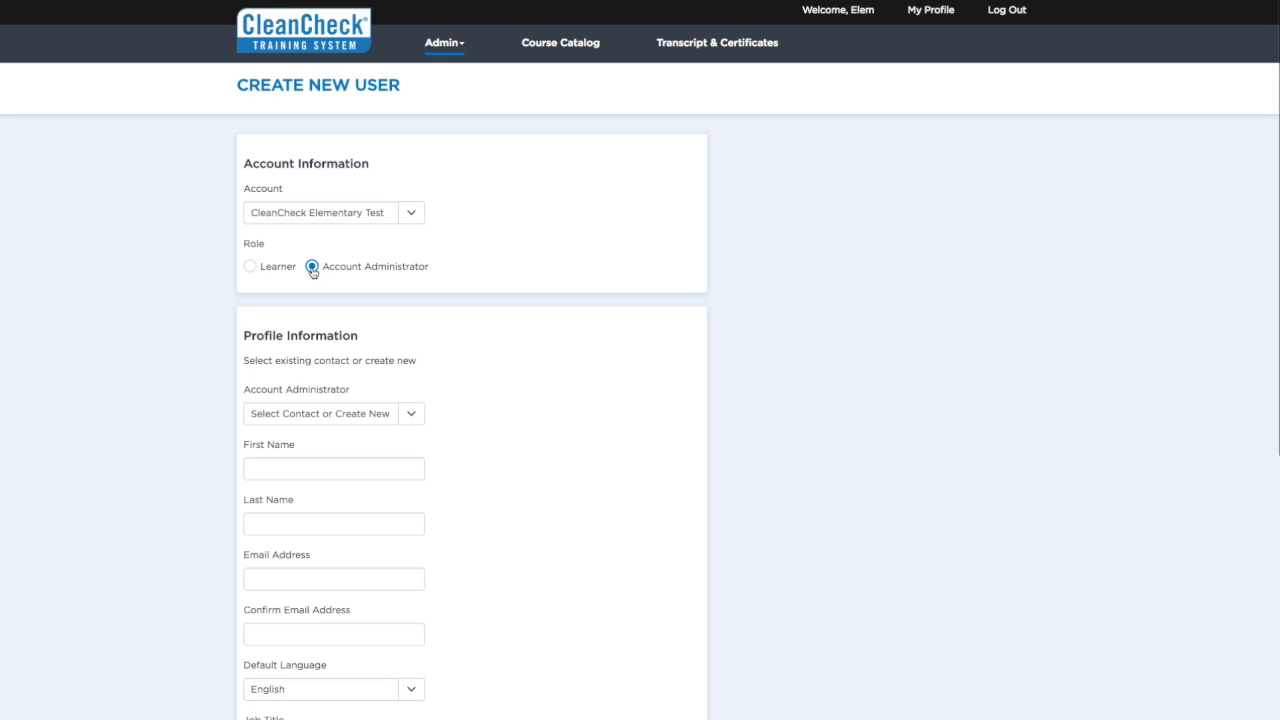
{"action": "left_click", "coordinate": [248, 266]}
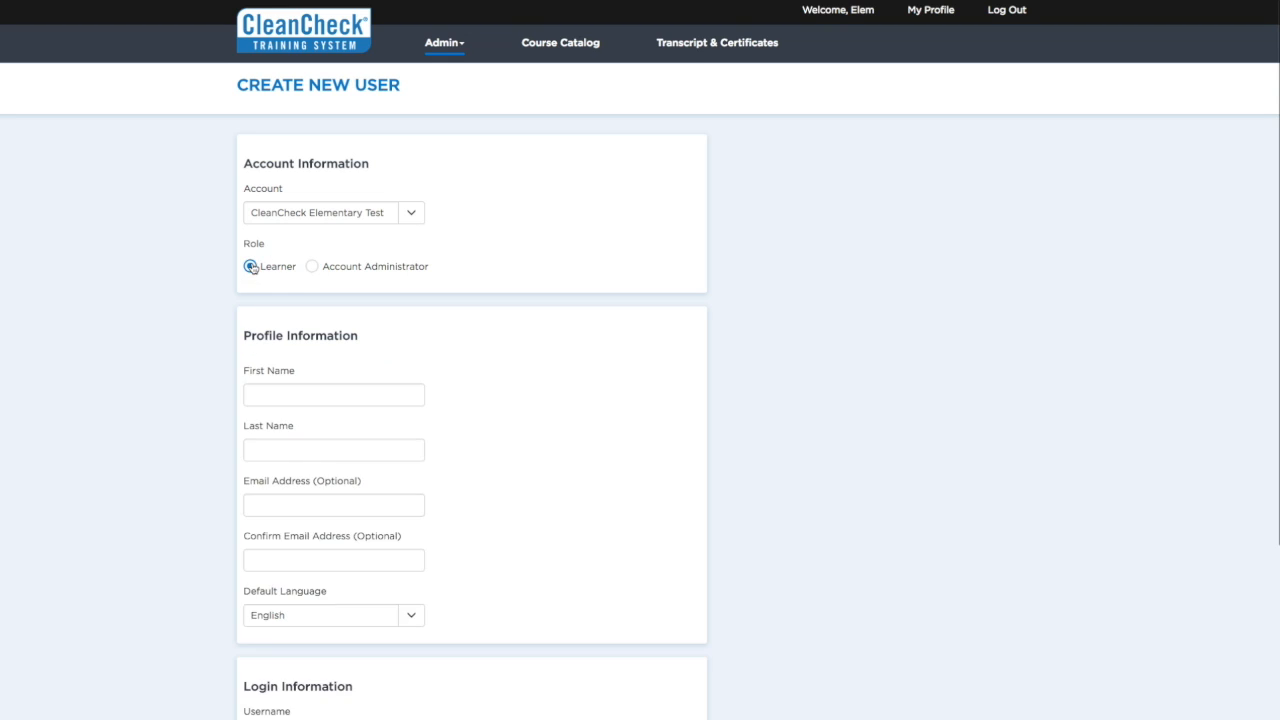
{"action": "left_click", "coordinate": [332, 396]}
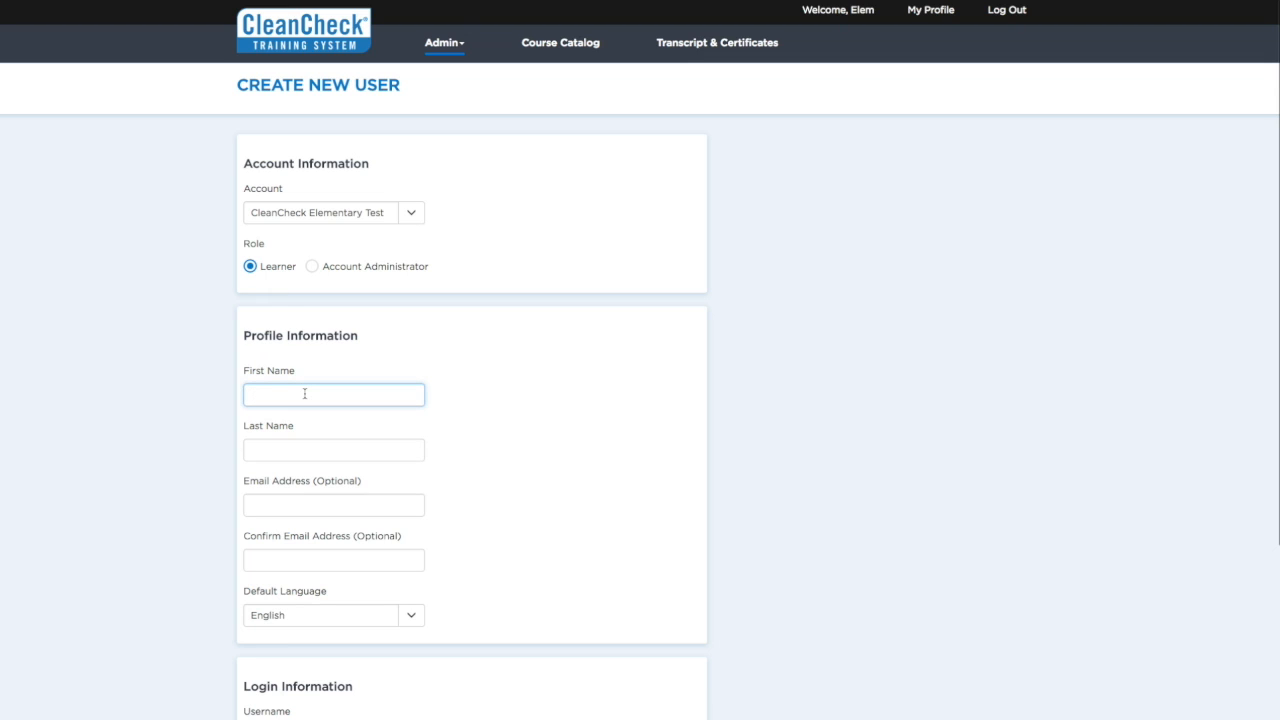
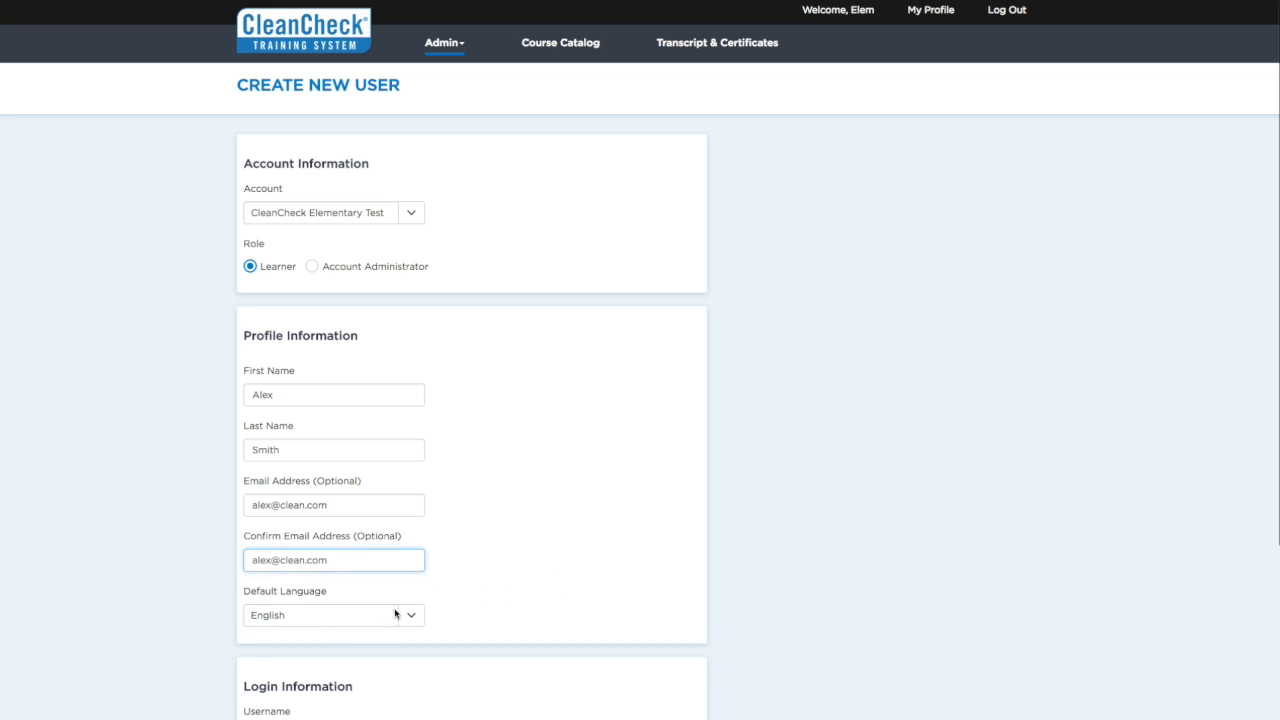
{"action": "scroll", "scroll_direction": "down", "scroll_amount": 3}
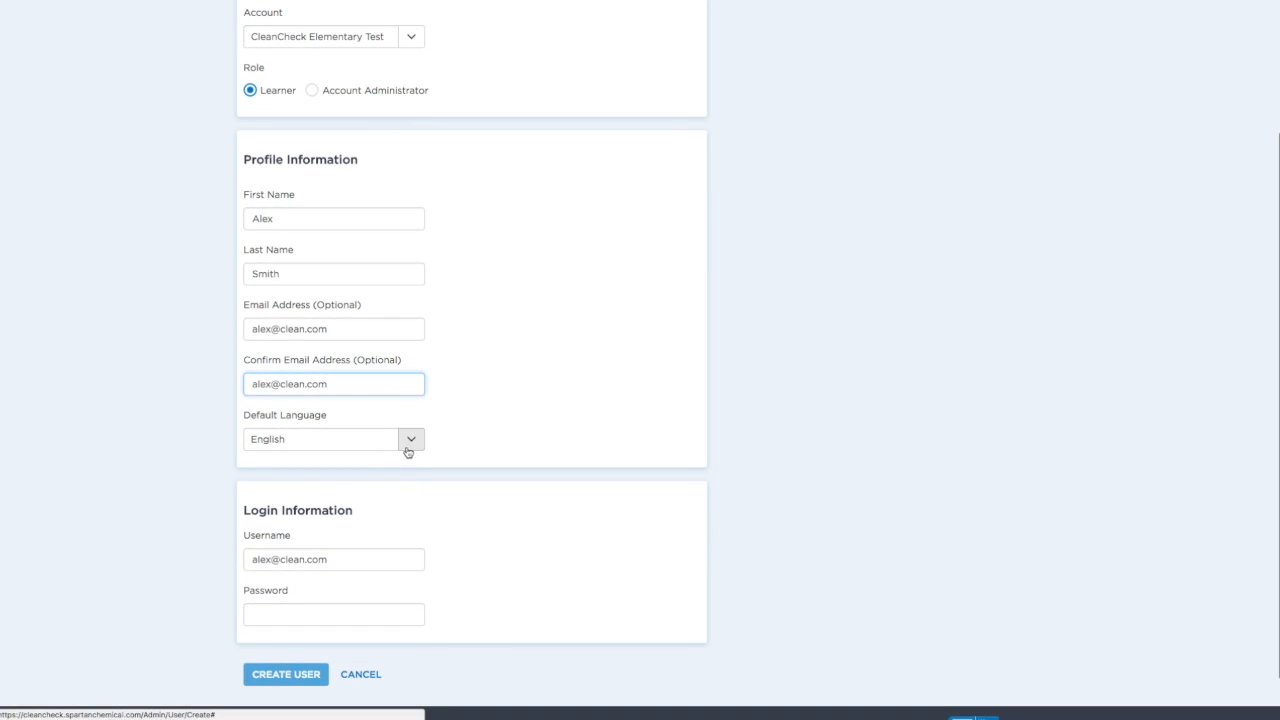
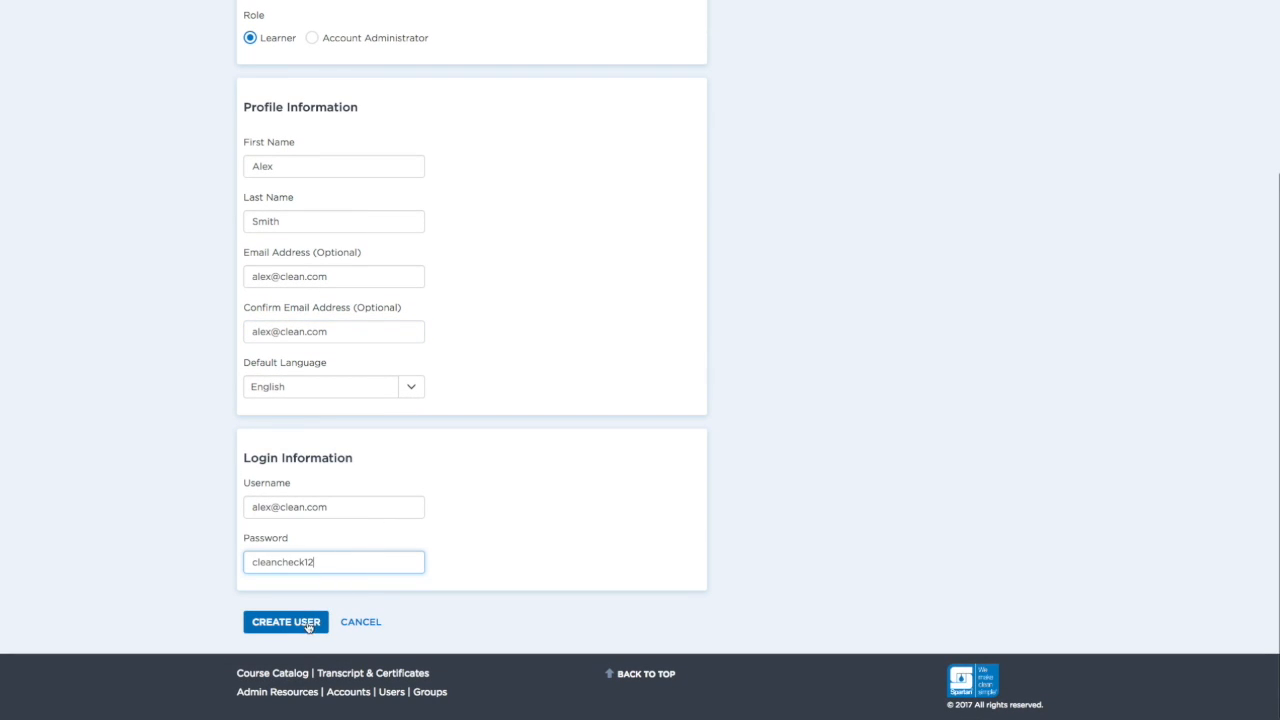
{"action": "left_click", "coordinate": [292, 622]}
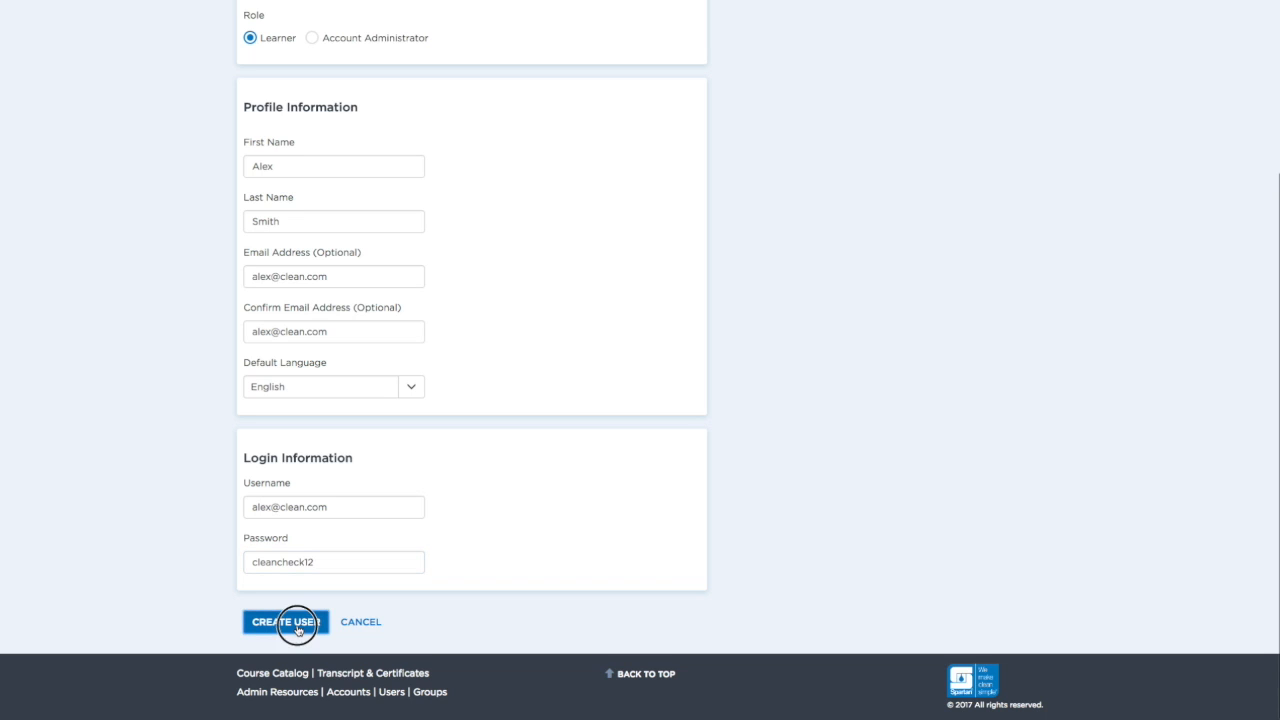
{"action": "left_click", "coordinate": [288, 624]}
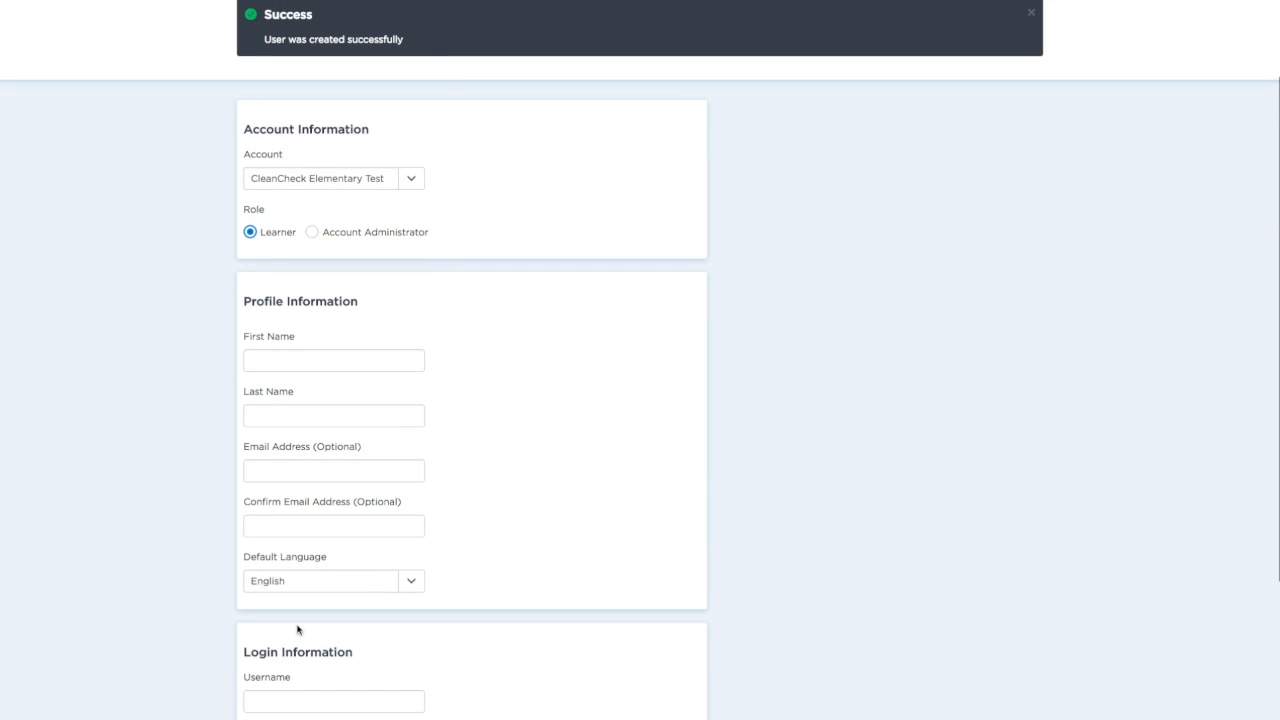